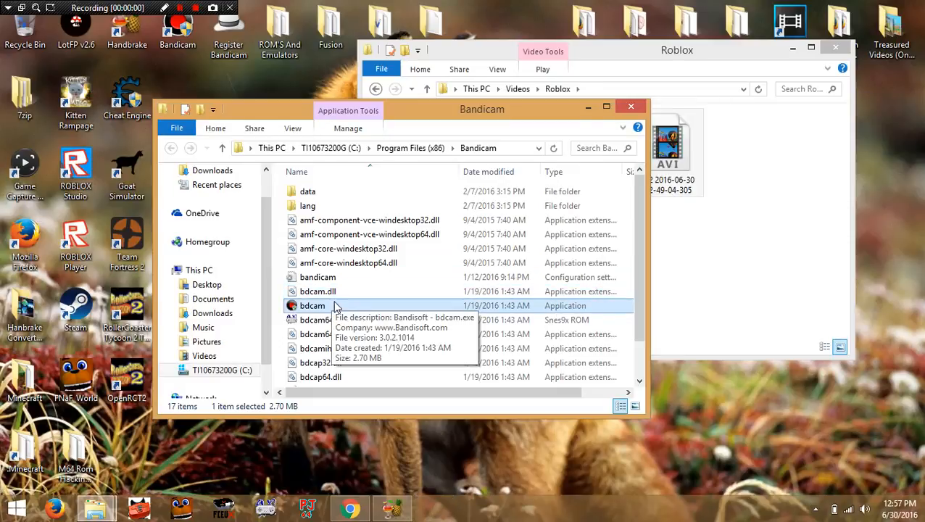
pyautogui.moveTo(374, 235)
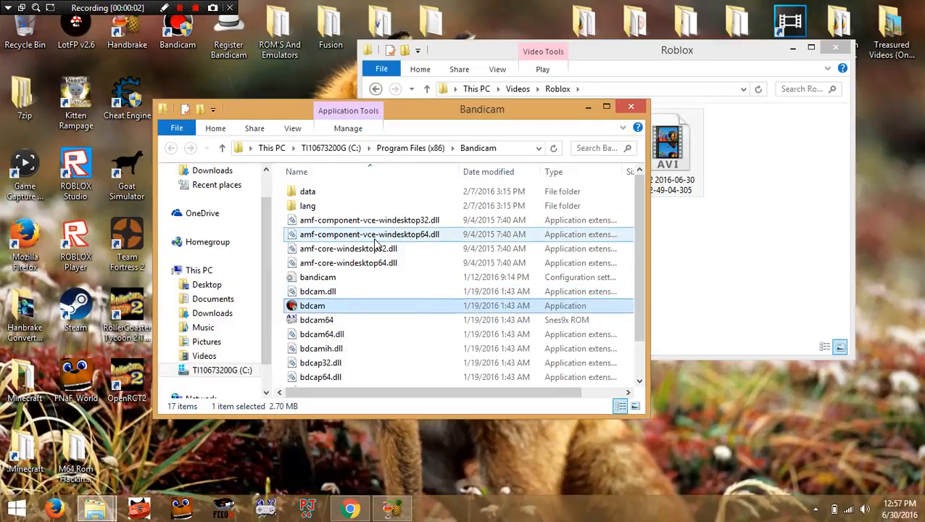
pyautogui.moveTo(371, 235)
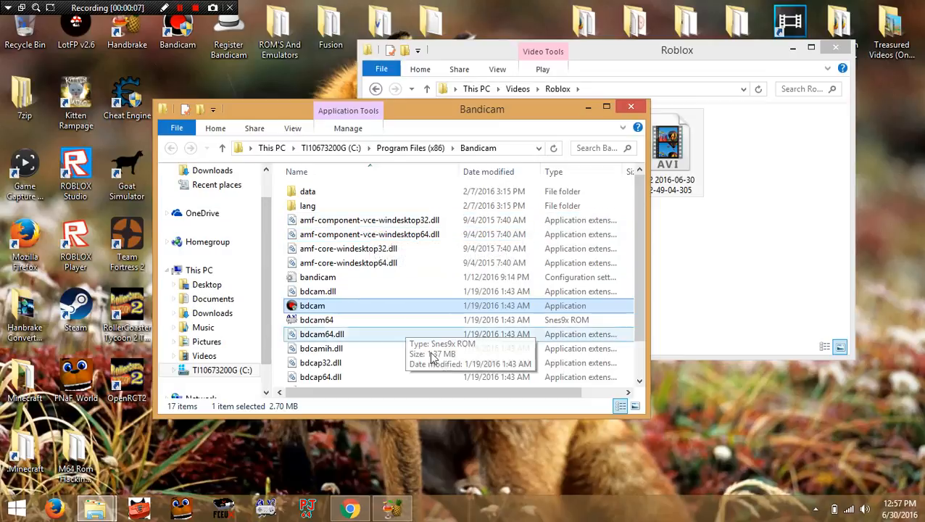
# Arrange the Bandicam install folder beside the Roblox videos folder with the hi2 recording selected
pyautogui.moveTo(481, 109); pyautogui.dragTo(421, 162)
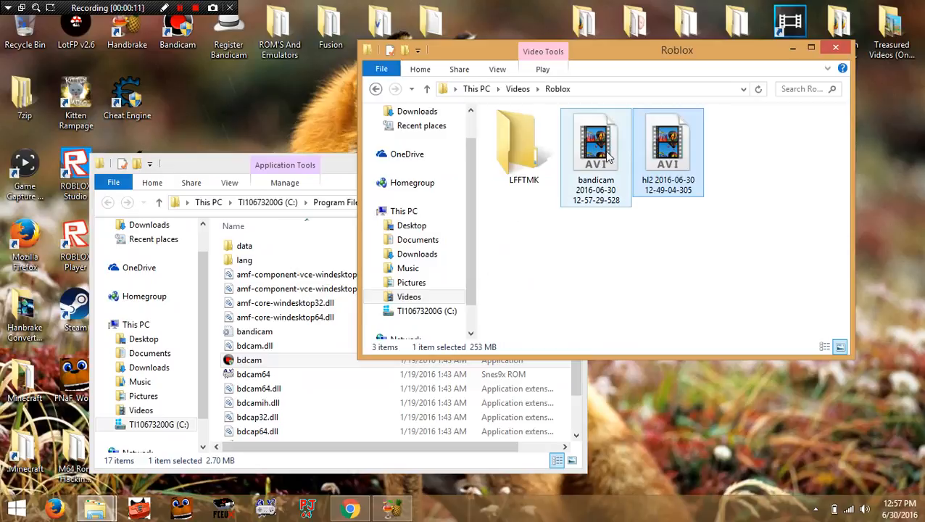
pyautogui.click(667, 138)
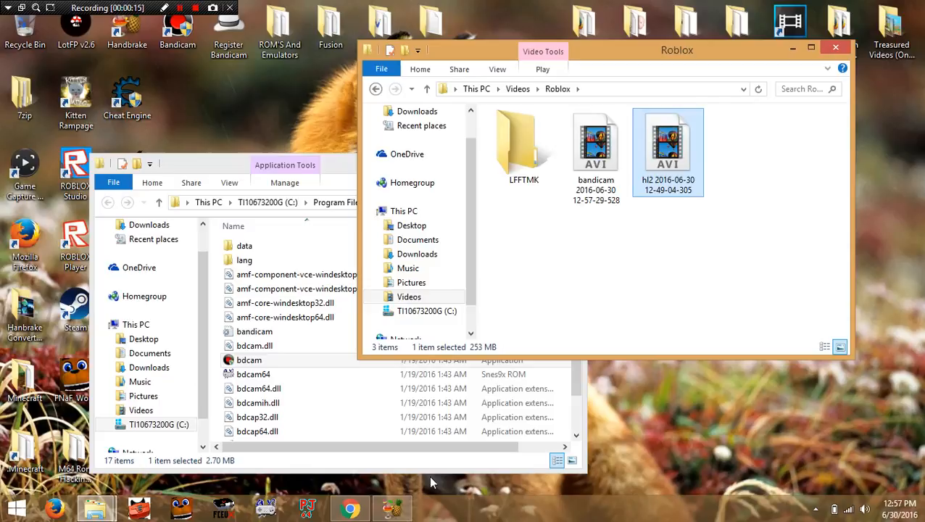
pyautogui.moveTo(574, 180)
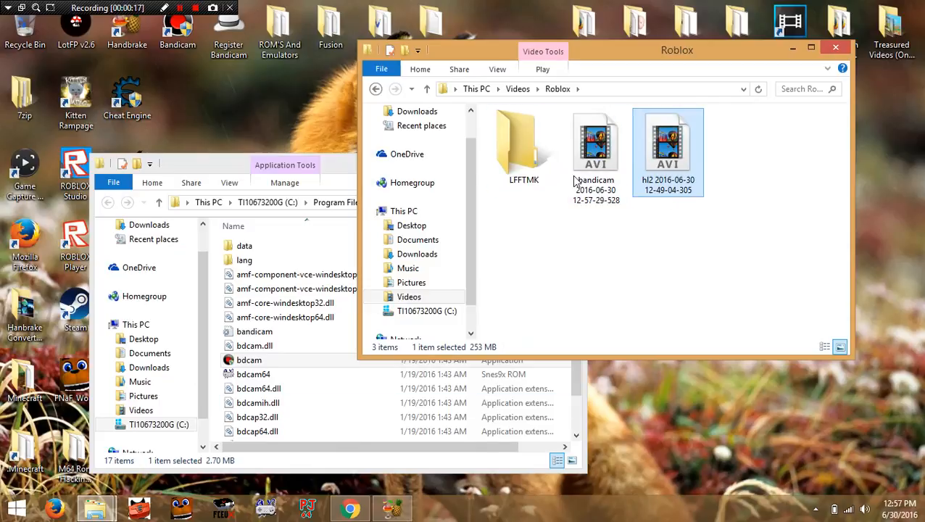
pyautogui.moveTo(485, 278)
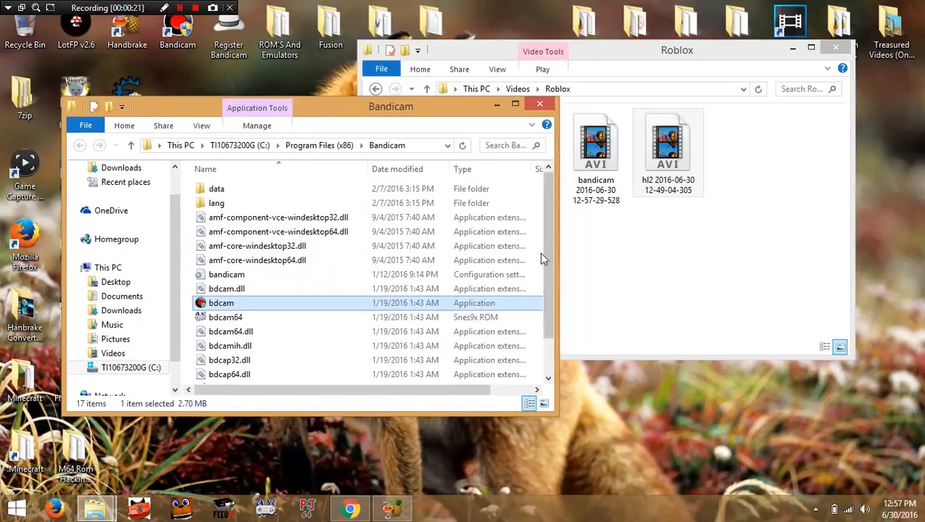
pyautogui.moveTo(642, 209)
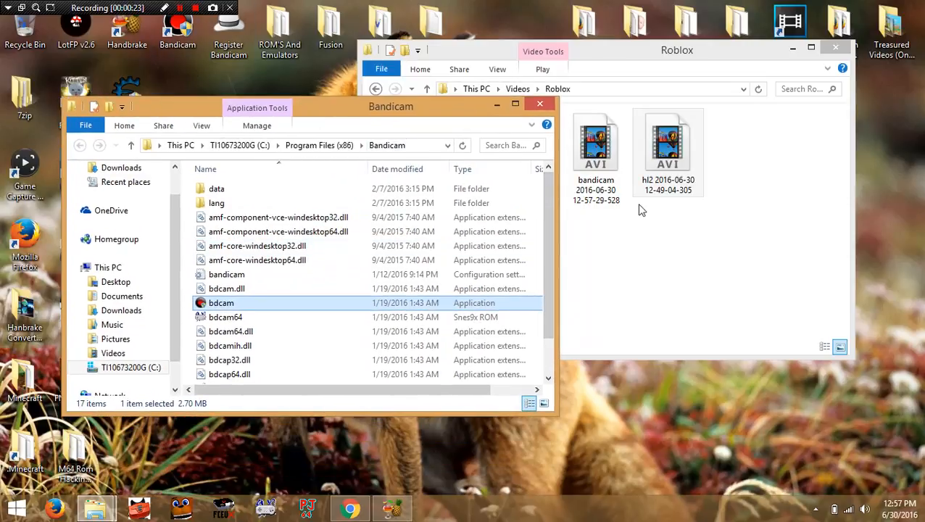
# Launch bdfix from the Bandicam shortcut's install location
pyautogui.rightClick(221, 303)
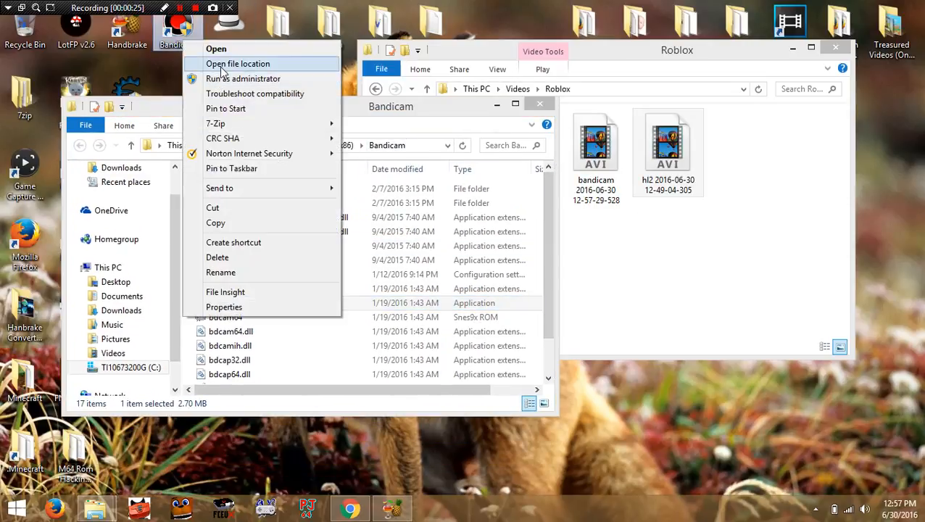
pyautogui.click(238, 64)
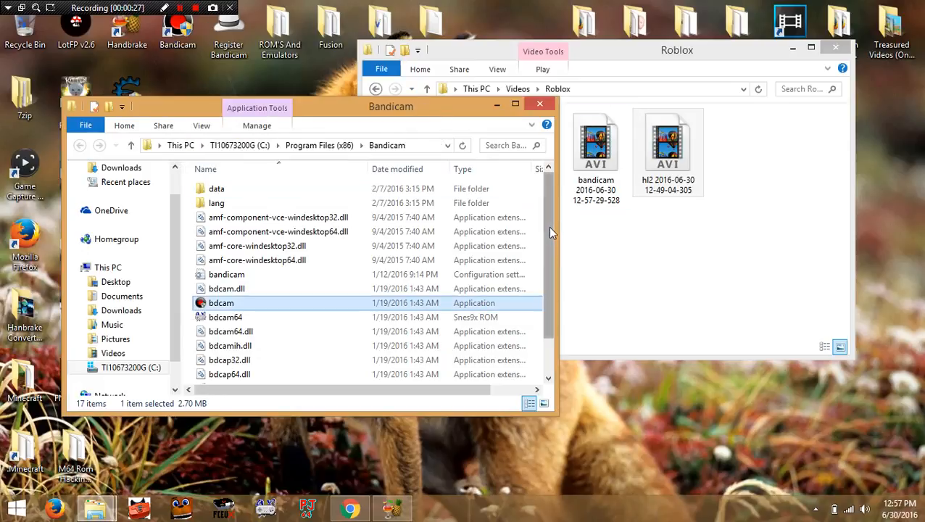
pyautogui.scroll(-3)
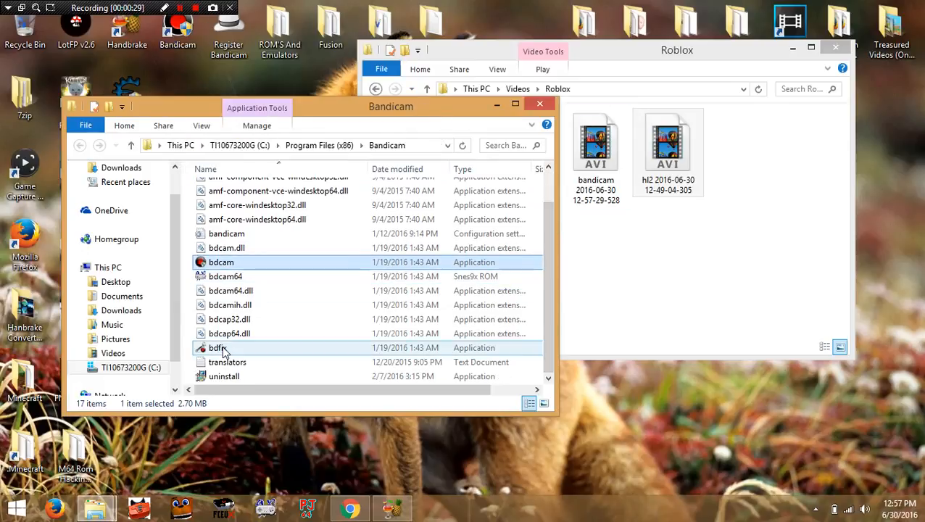
pyautogui.doubleClick(218, 348)
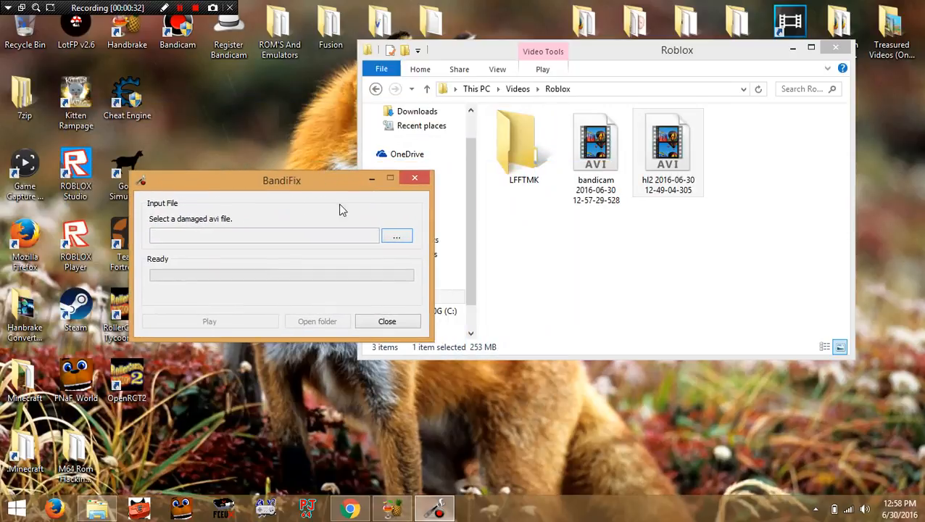
pyautogui.click(397, 235)
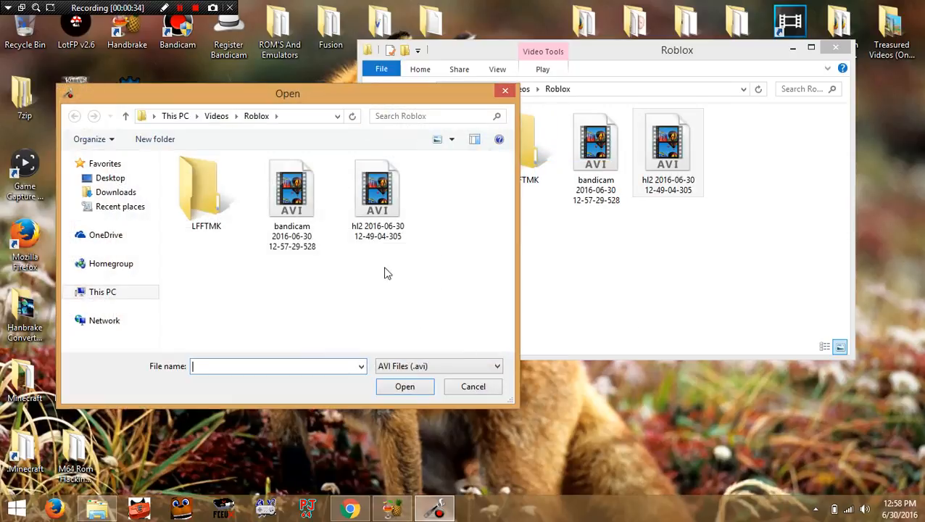
pyautogui.click(377, 188)
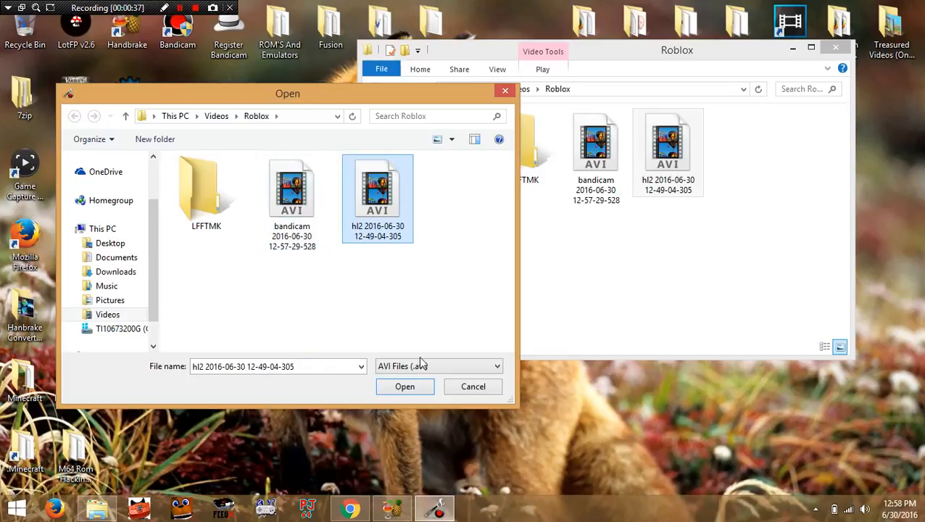
pyautogui.click(405, 386)
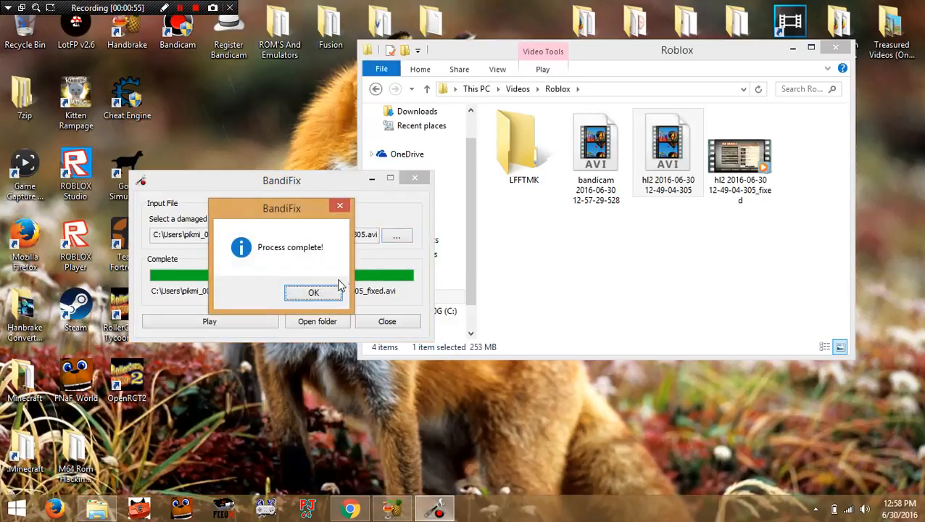
# Permanently delete the original hi2 AVI and play back the _fixed copy, pausing on the footage
pyautogui.click(314, 293)
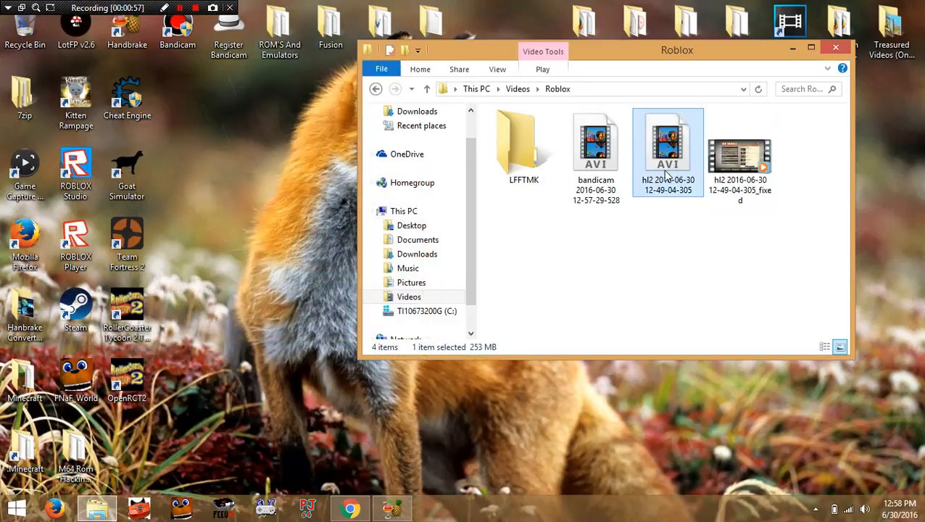
pyautogui.press('Delete')
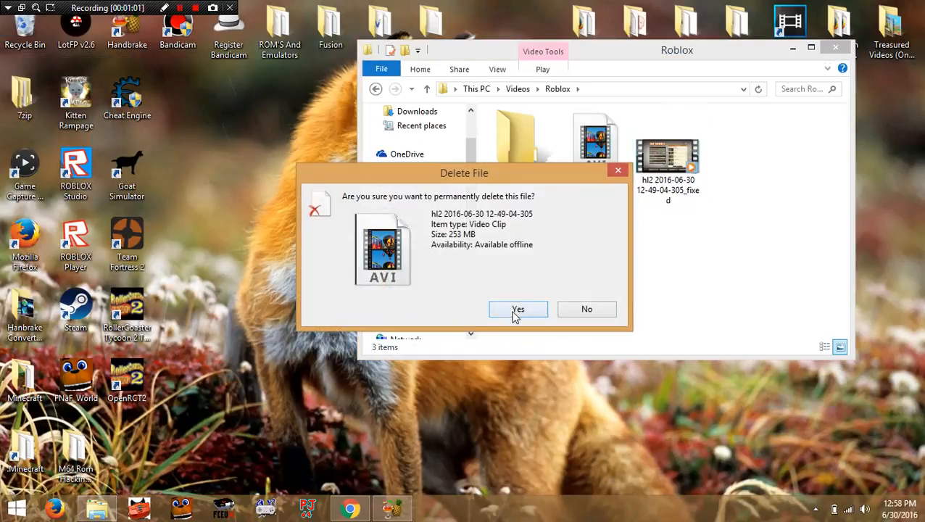
pyautogui.click(518, 309)
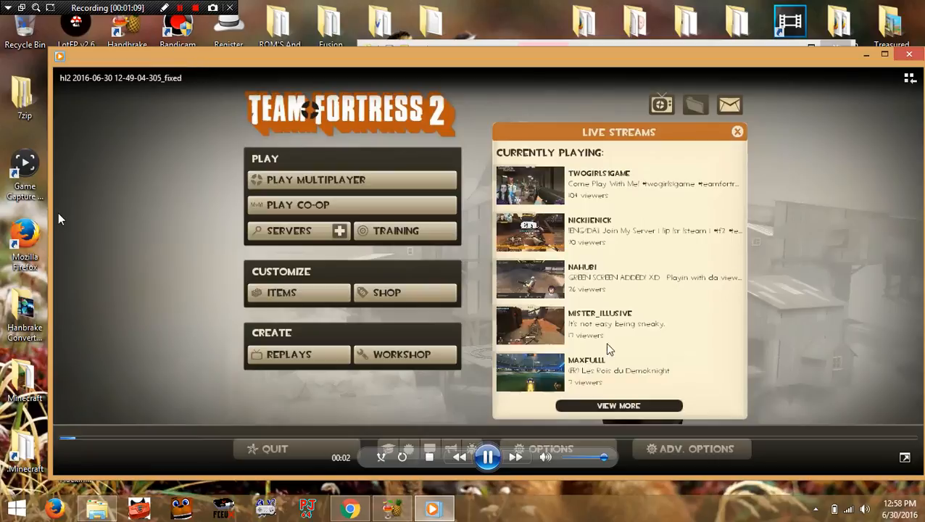
pyautogui.click(487, 457)
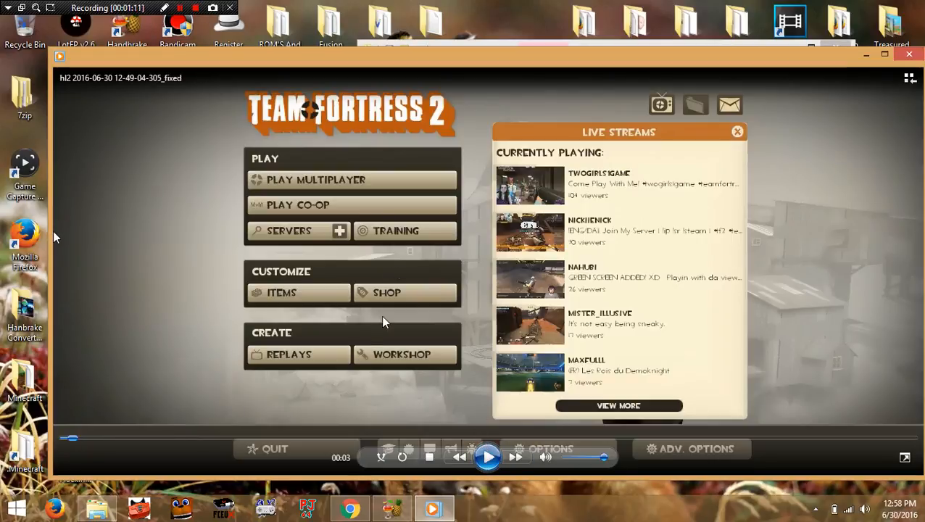